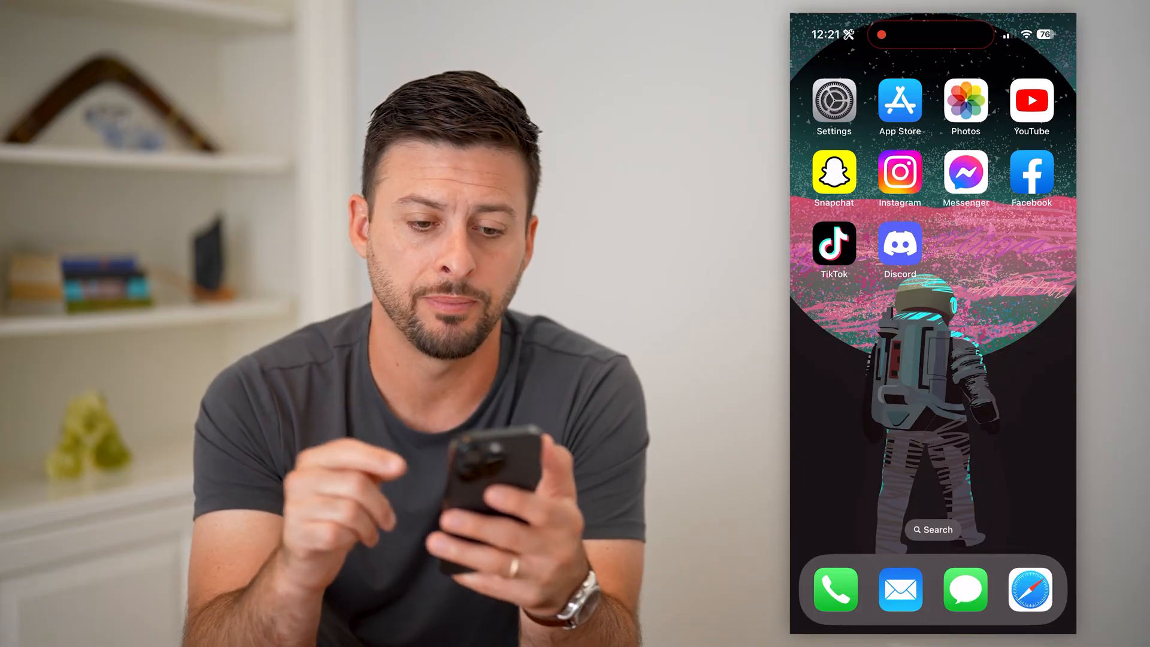
Step: Launch Discord and switch to the 'ts' server's channel list
left_click(899, 242)
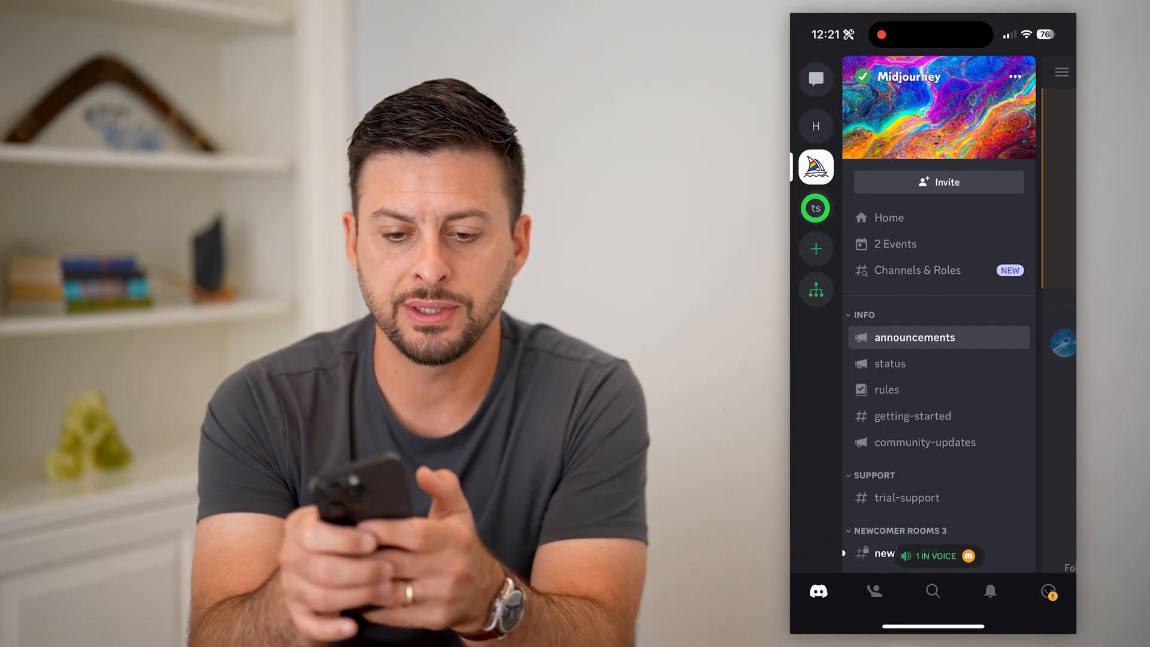
left_click(814, 207)
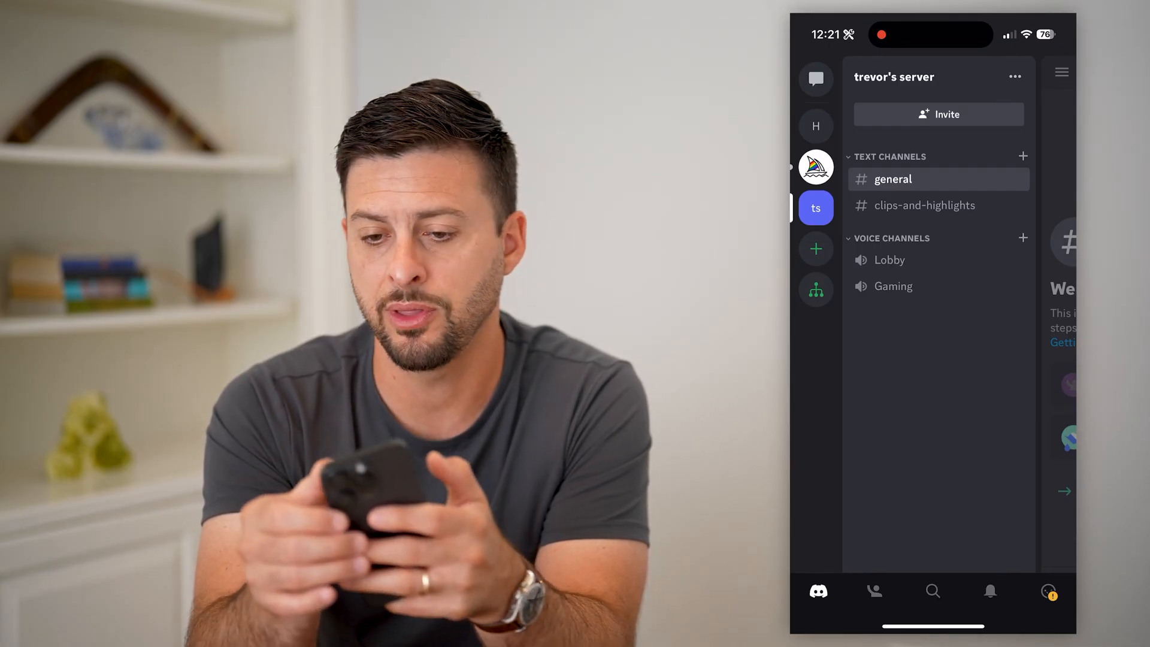
Step: Open Settings for trevor's 'ts' server from its options sheet and scroll the list
left_click(894, 76)
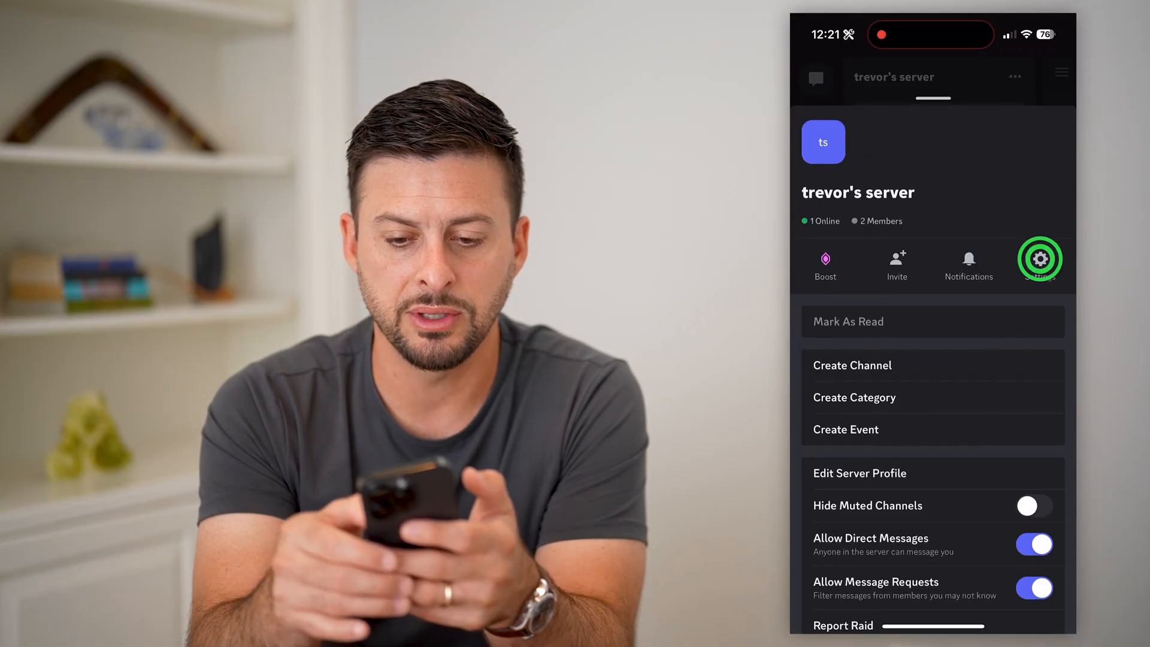
left_click(1039, 259)
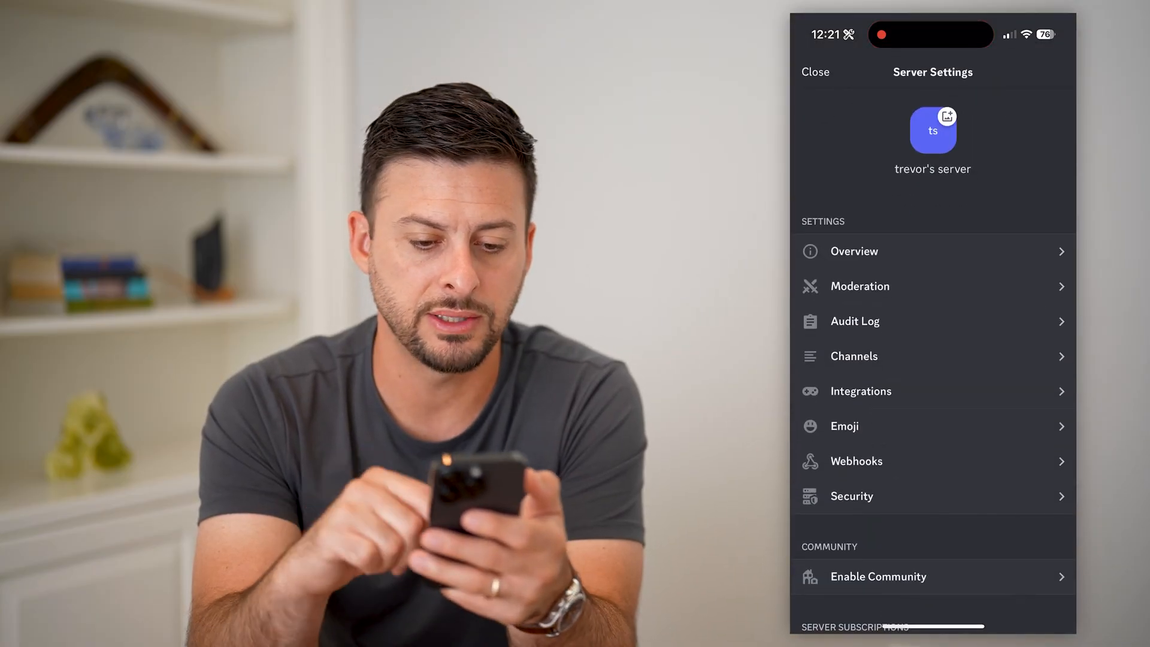
scroll("down", 3)
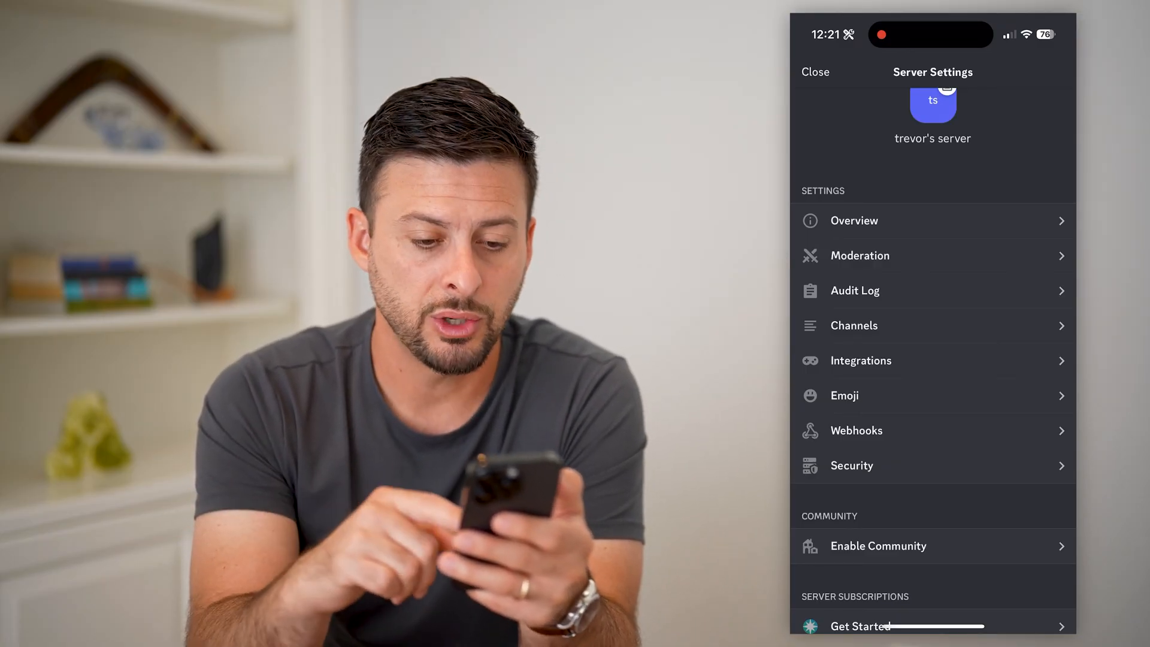
scroll("down", 3)
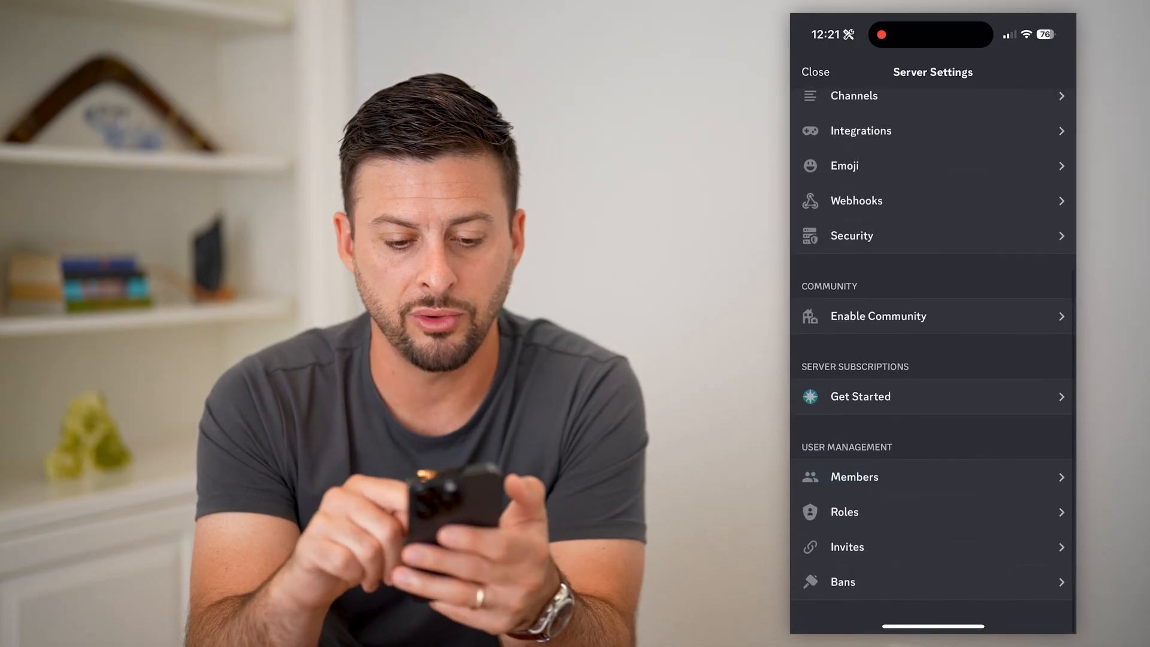
left_click(854, 476)
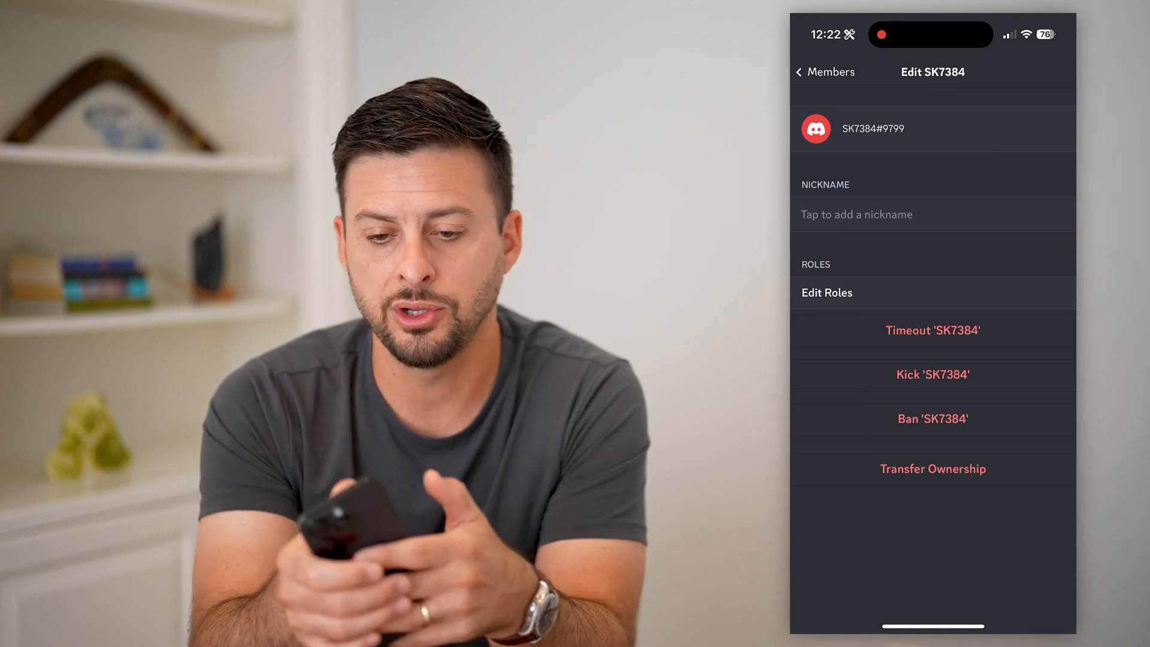
left_click(830, 72)
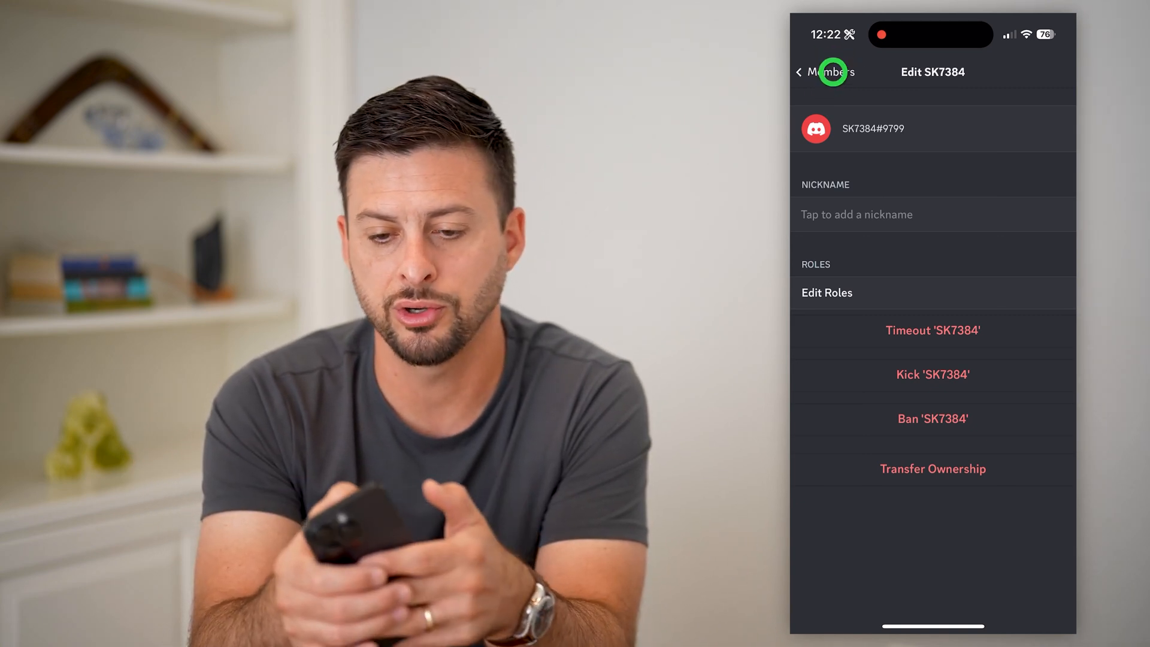
Step: Back out of server settings and switch to the Midjourney server
left_click(799, 72)
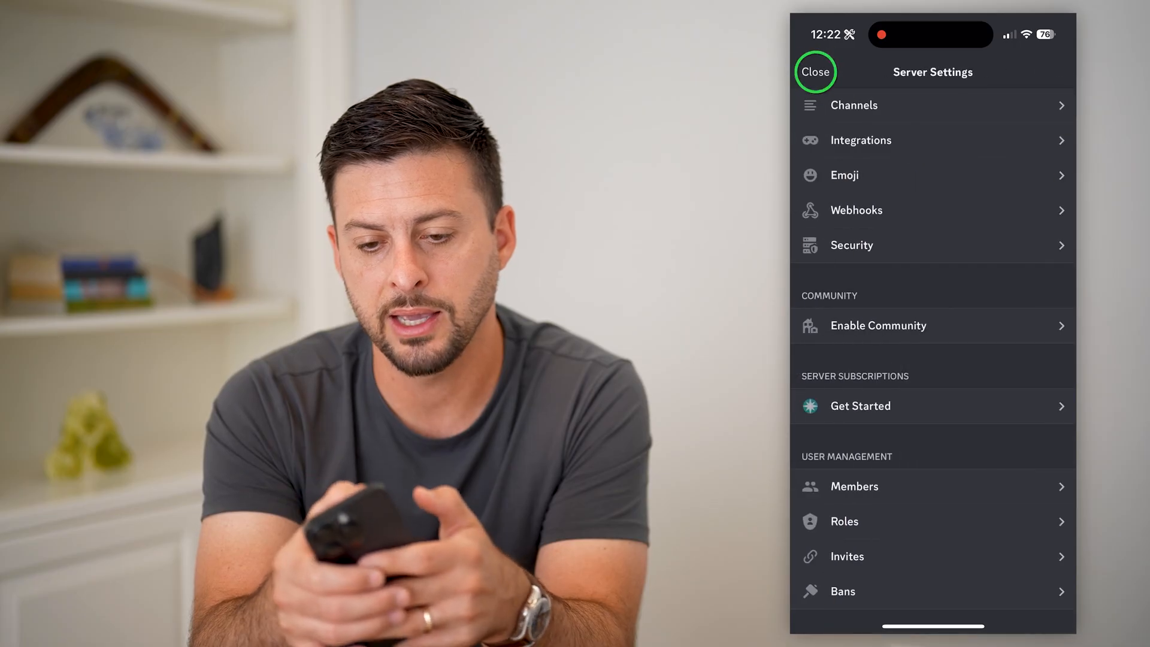
left_click(814, 71)
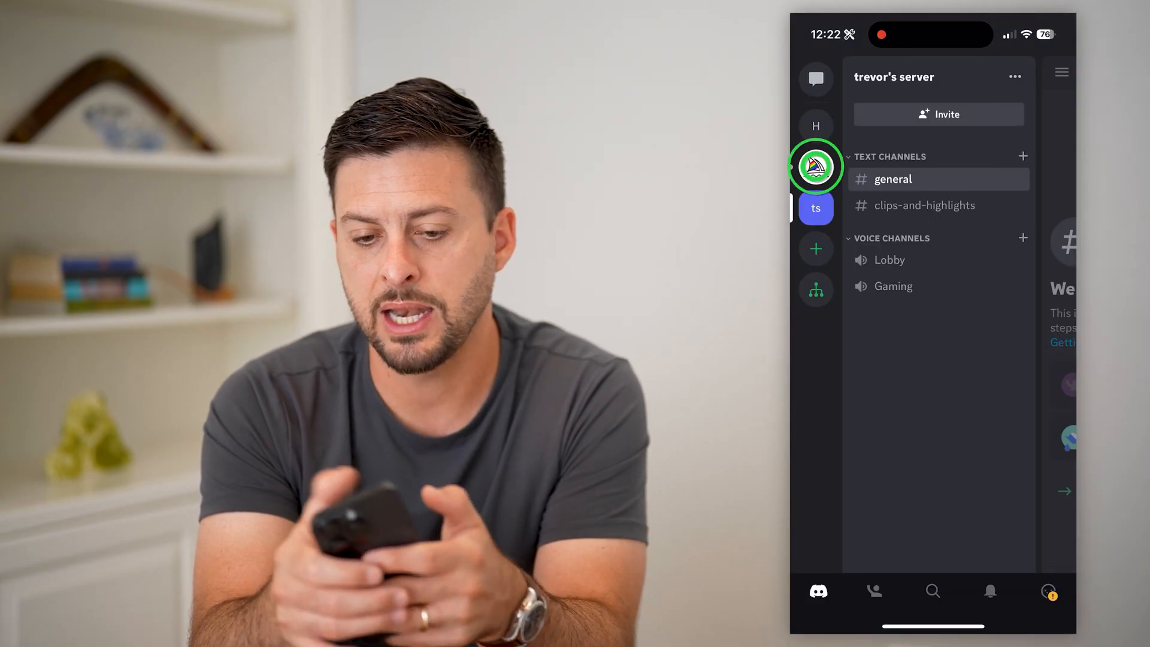
left_click(814, 166)
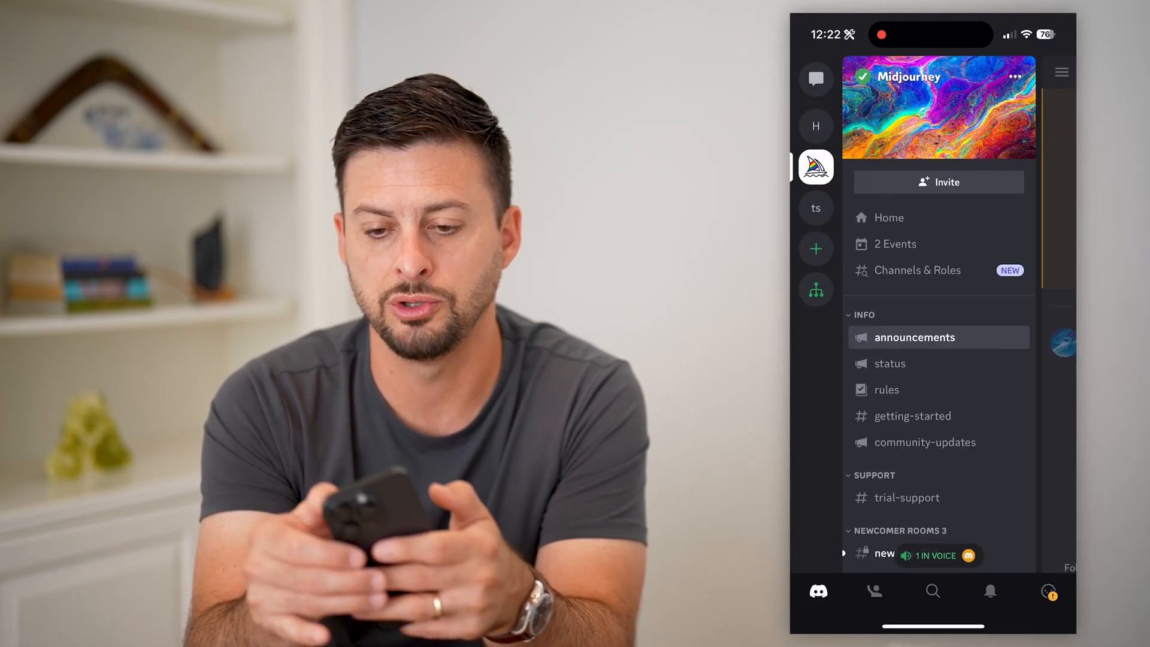